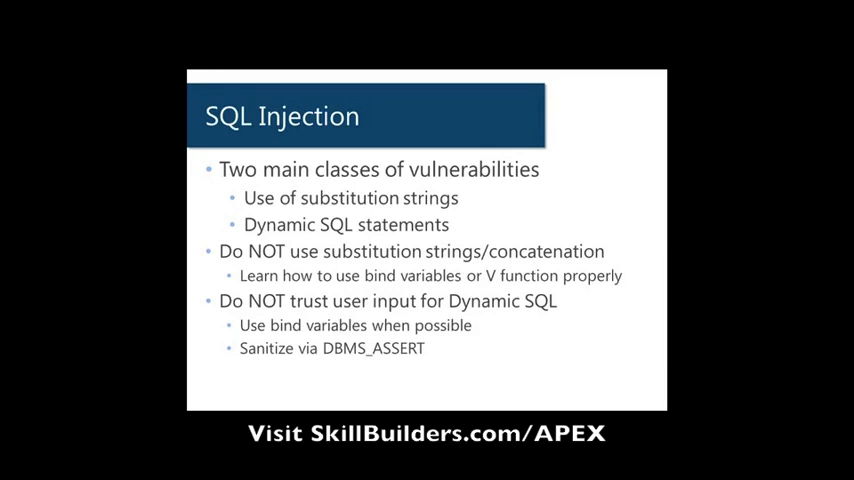
mouse_move(565, 318)
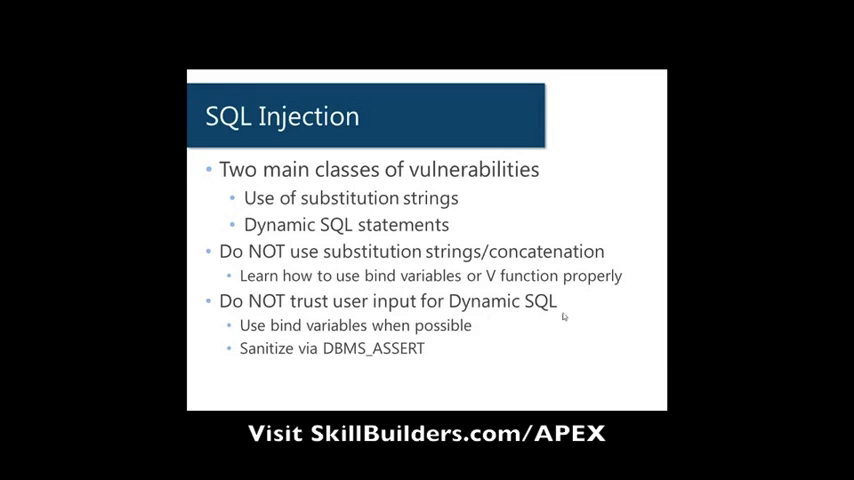
mouse_move(566, 318)
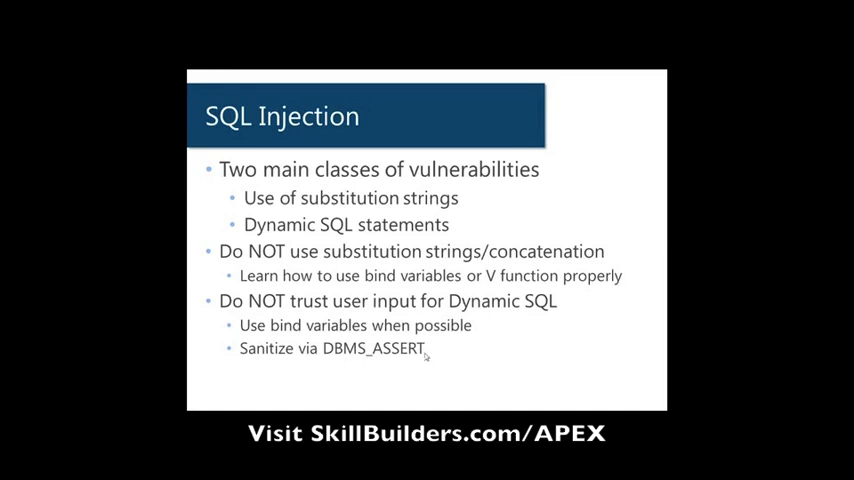
mouse_move(423, 365)
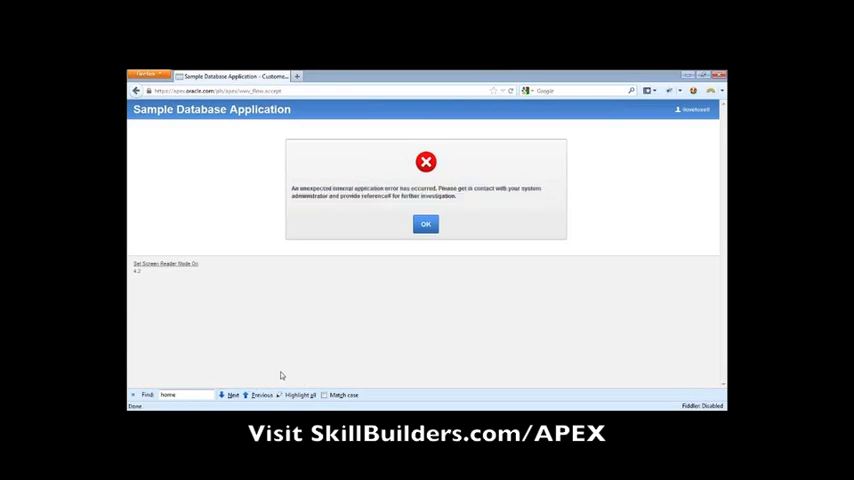
Dismiss the internal error and run the SQL Injection Demo application.
click(425, 223)
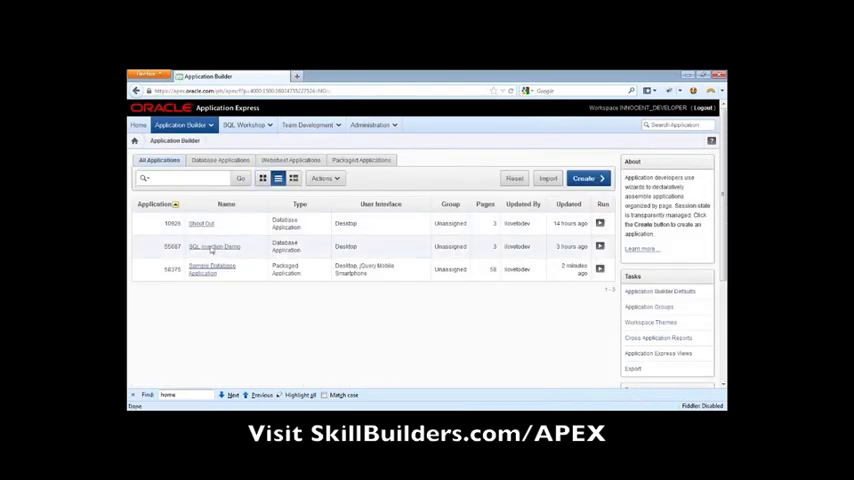
click(210, 246)
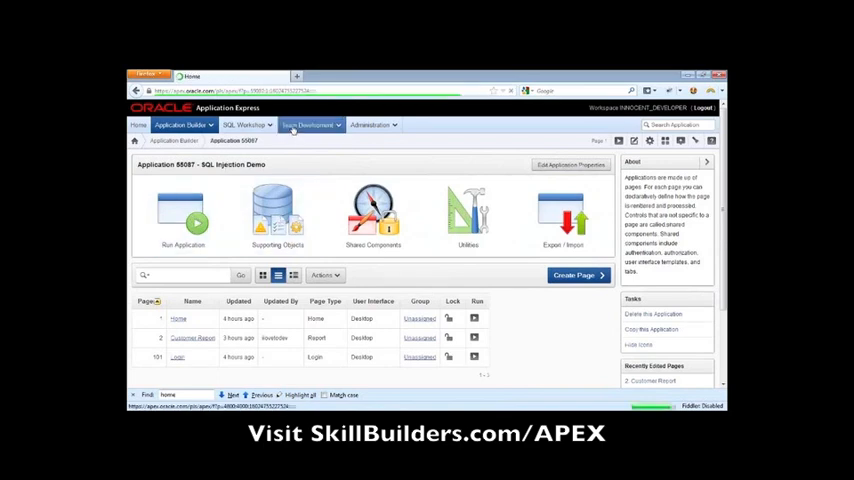
click(183, 213)
text(ilovetosell)
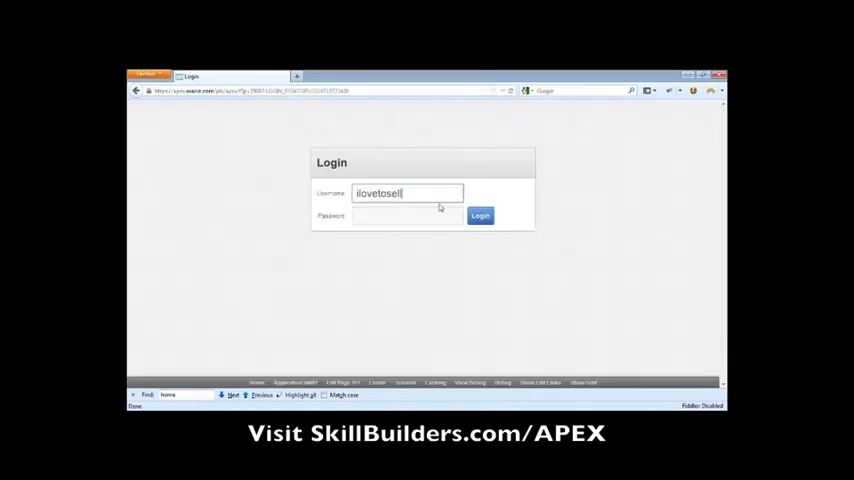
Sign in to the demo application with the username and password.
click(479, 215)
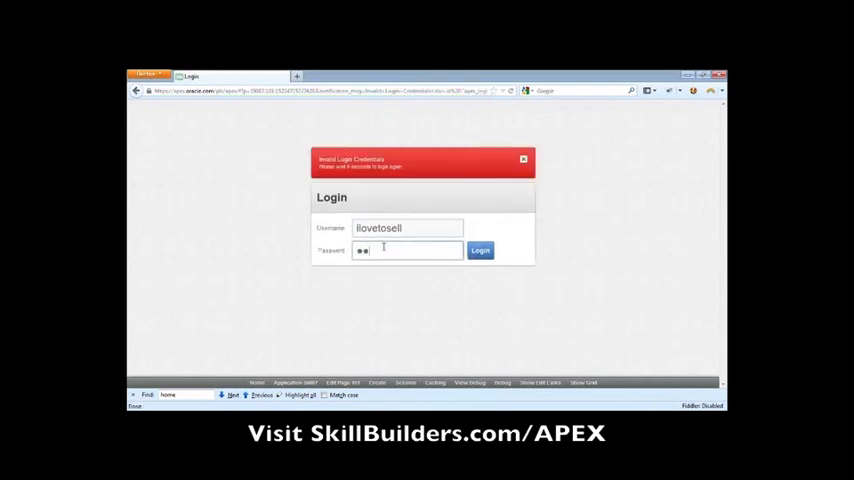
text(••••••)
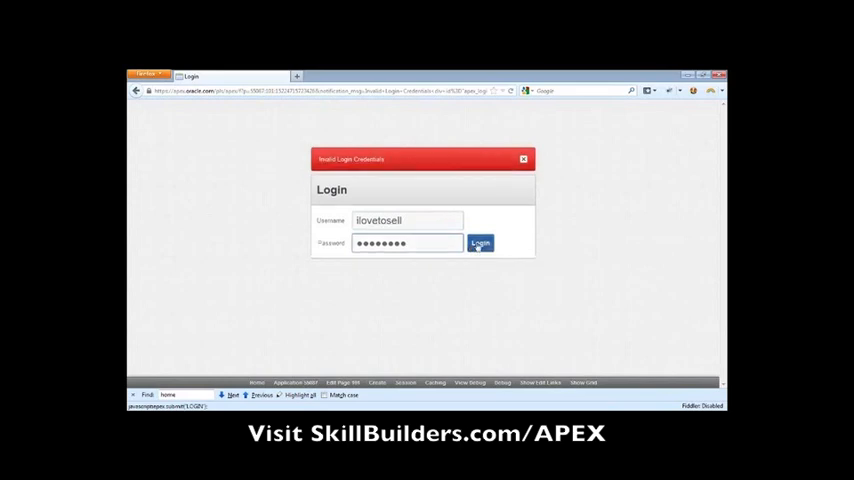
click(480, 242)
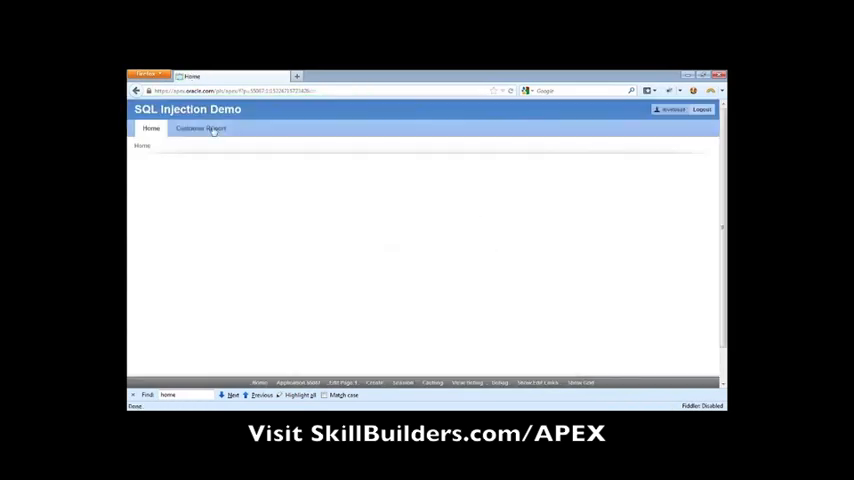
Go to the Customer Report tab and edit Page 2's definition.
click(199, 128)
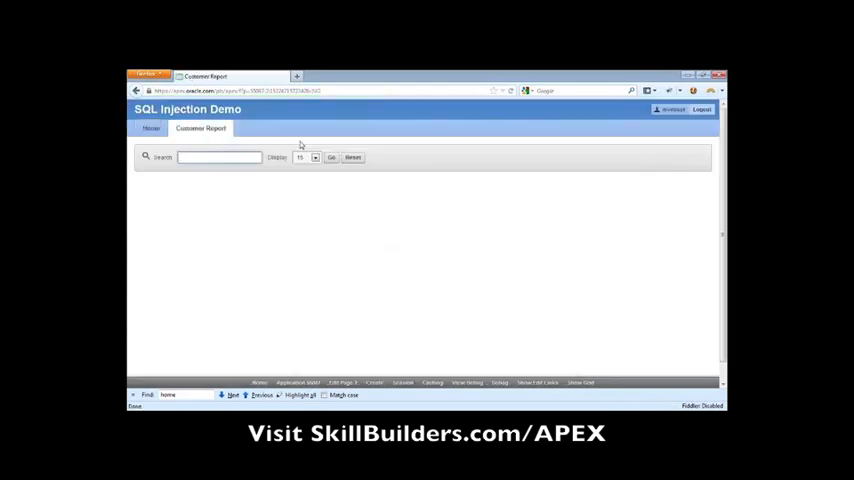
click(219, 157)
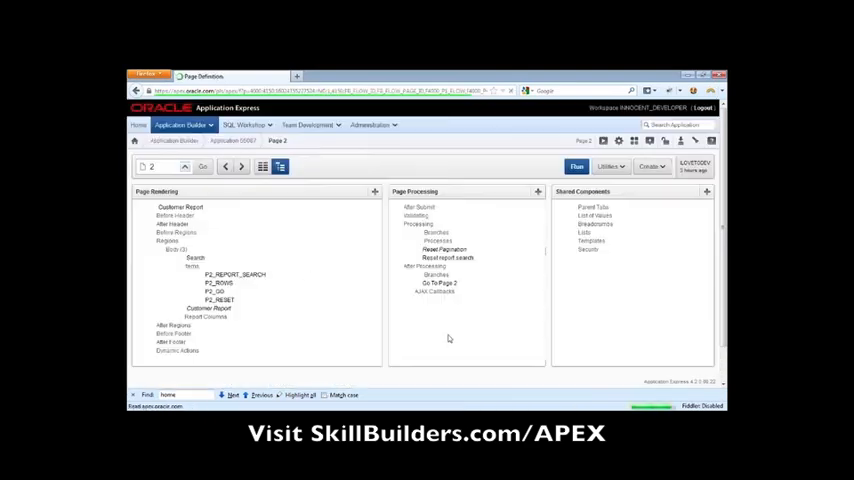
Open the Customer Report region and highlight l_query and P2_REPORT_SEARCH in its source.
click(205, 308)
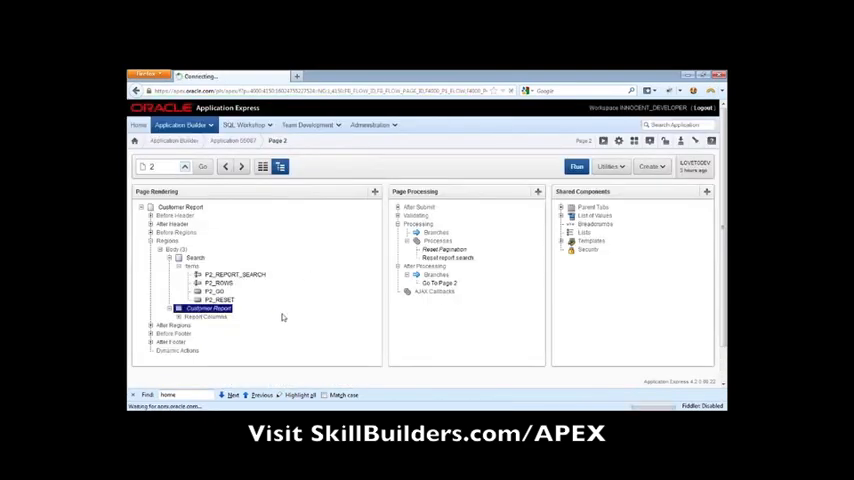
double_click(207, 308)
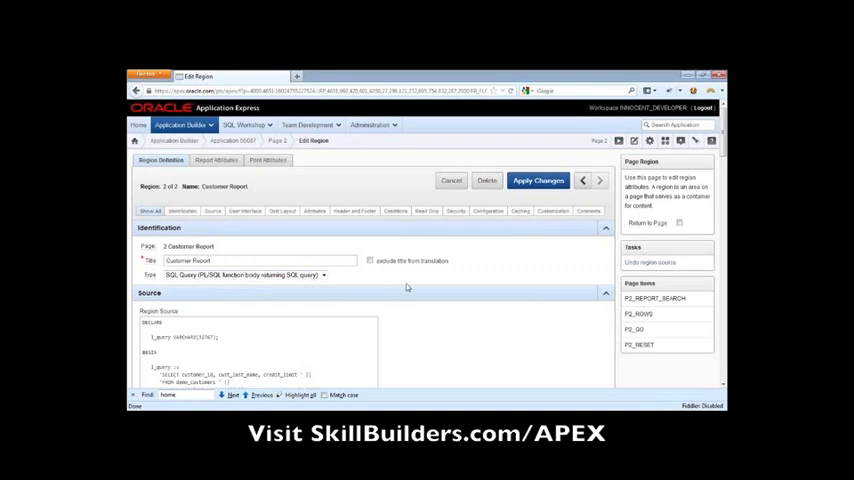
scroll(down, 3)
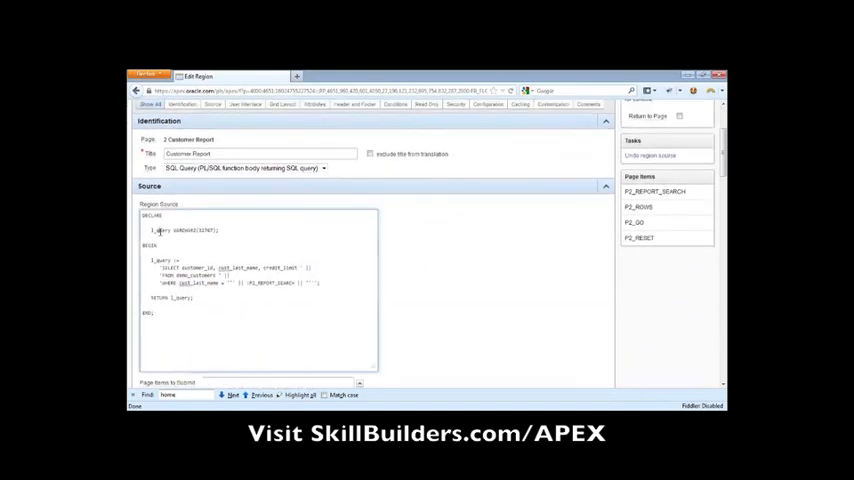
double_click(160, 230)
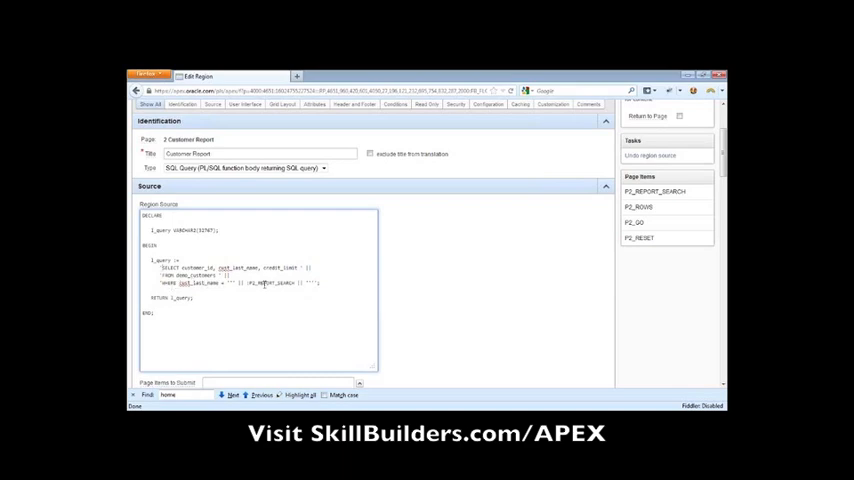
double_click(268, 289)
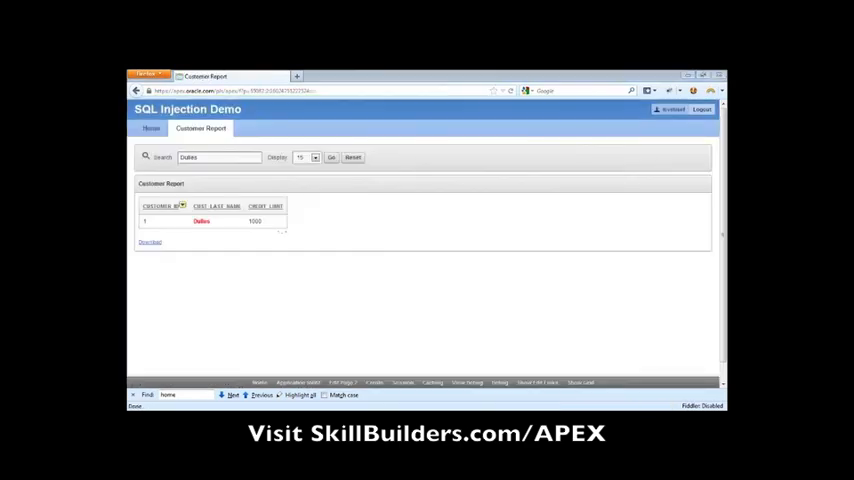
mouse_move(709, 260)
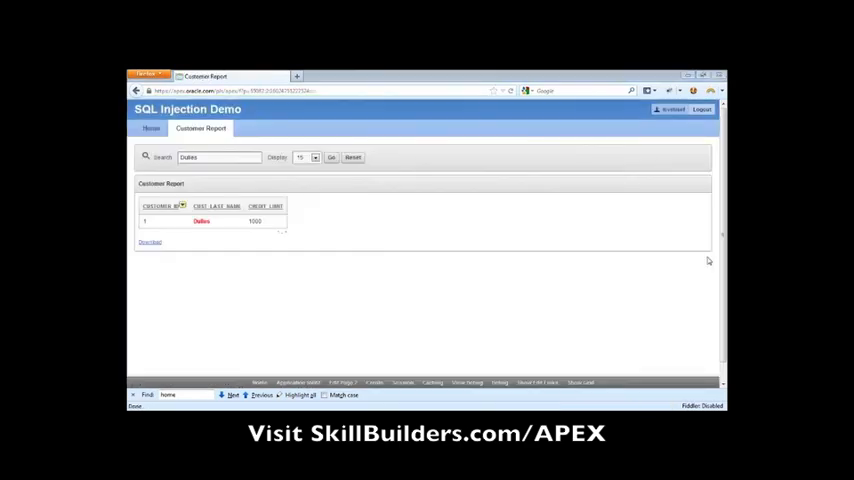
Search 'test UNION', then run the UNION SELECT 1, dummy, 1 FROM dual injection.
click(218, 157)
text(test' UNION)
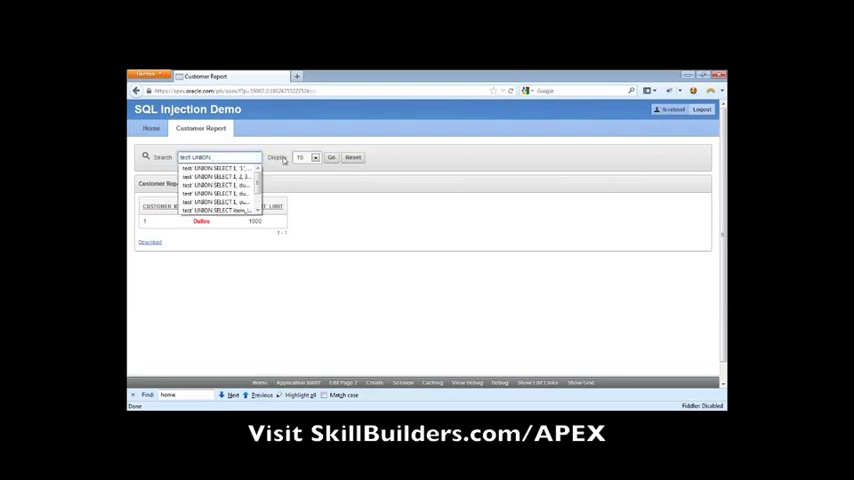
click(332, 157)
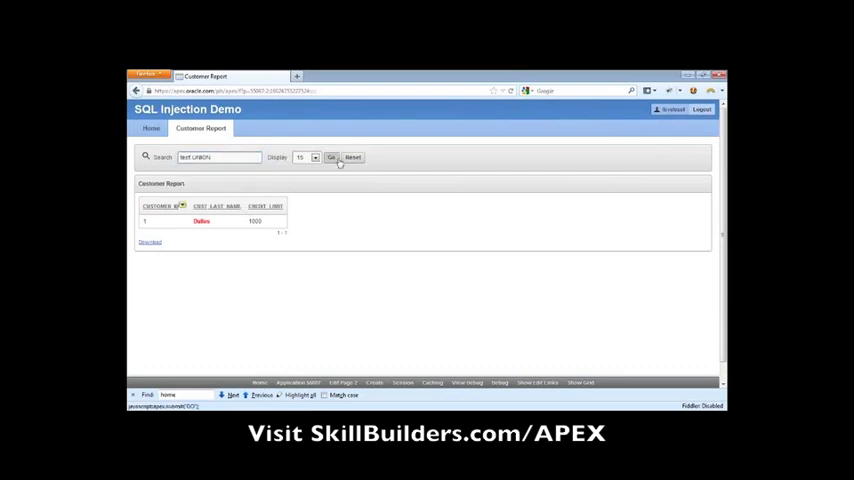
click(331, 157)
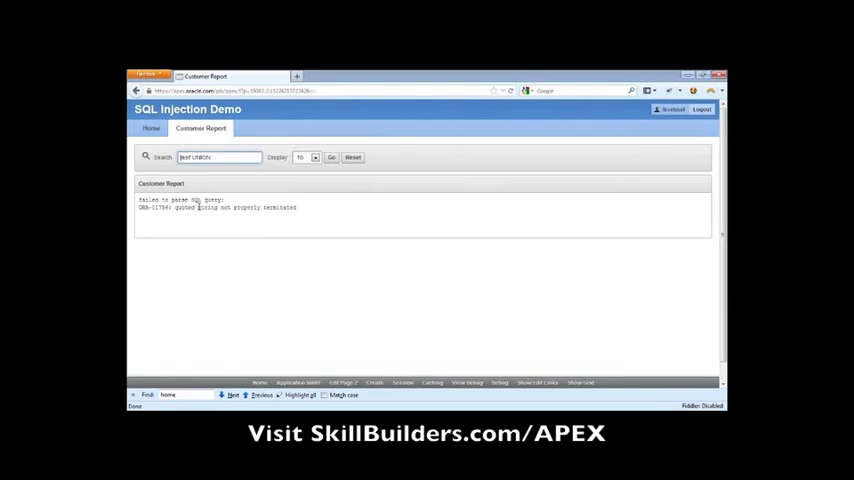
click(218, 157)
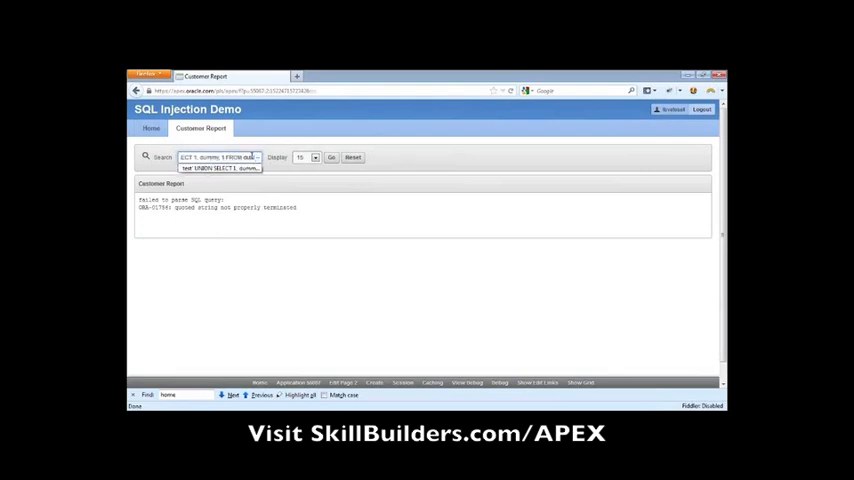
click(331, 157)
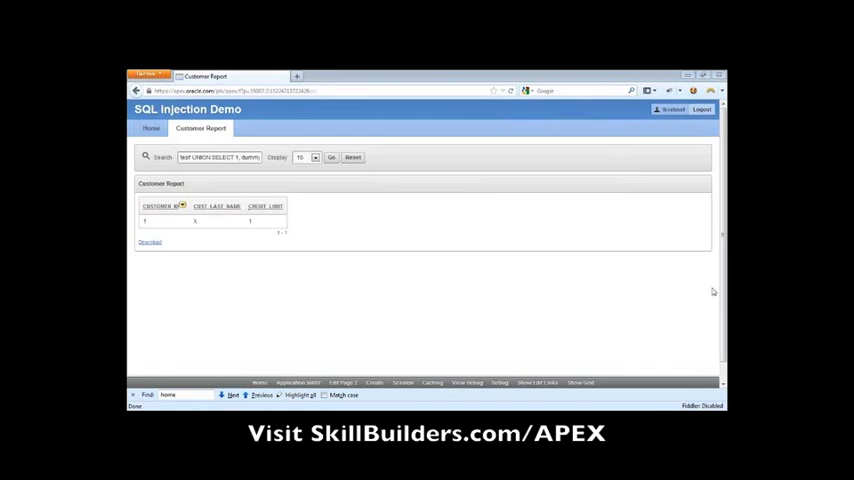
mouse_move(245, 213)
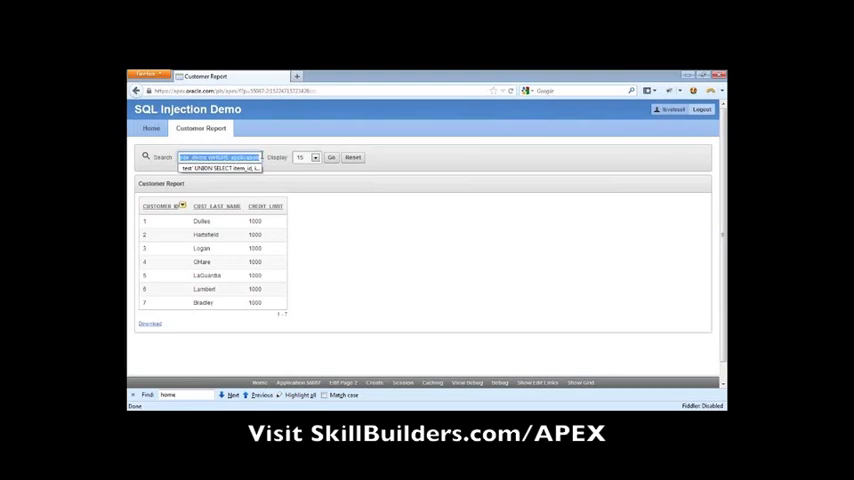
Run the saved UNION SELECT item_id injection filtered by application_id.
click(332, 157)
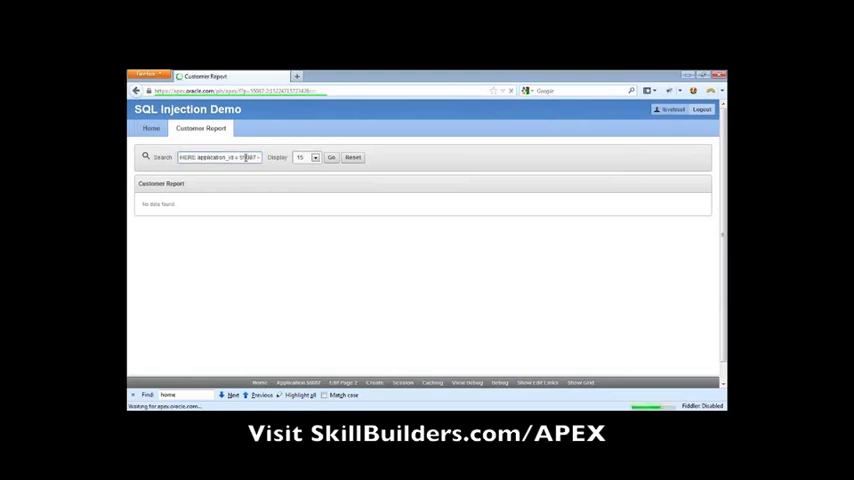
Rerun the adjusted item_id injection, exposing items like P101_PASSWORD, then return to the region.
click(331, 157)
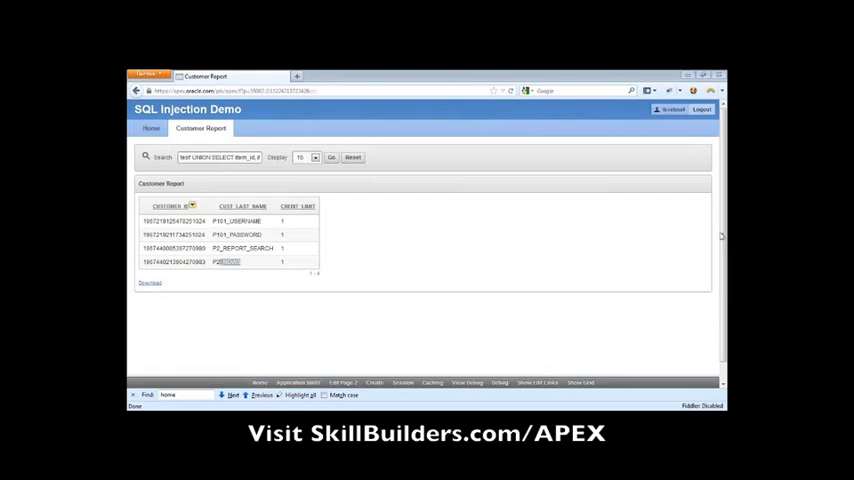
click(341, 382)
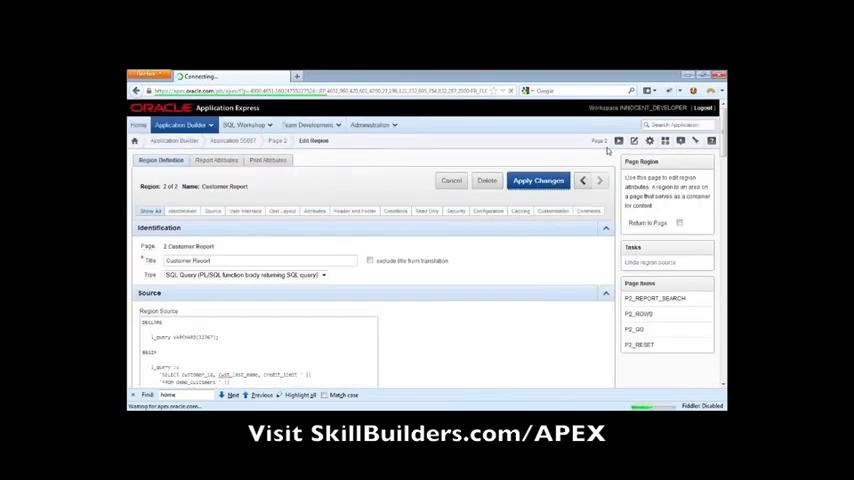
Apply the changes to the Customer Report region.
click(538, 181)
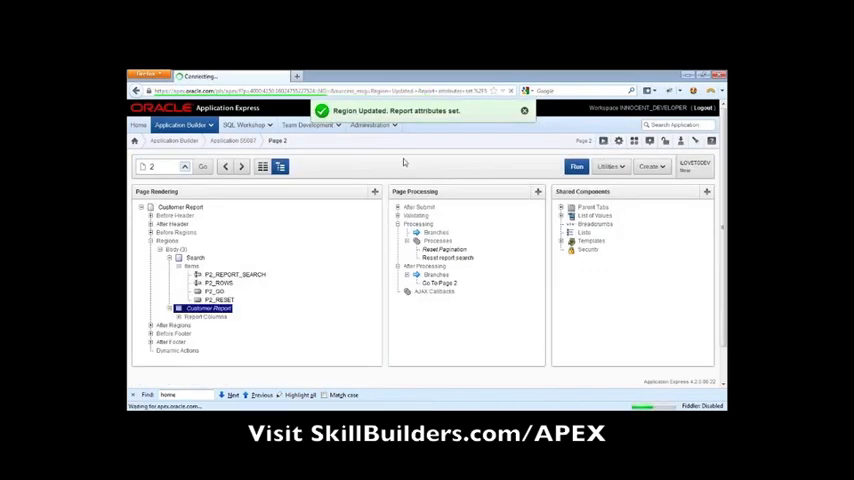